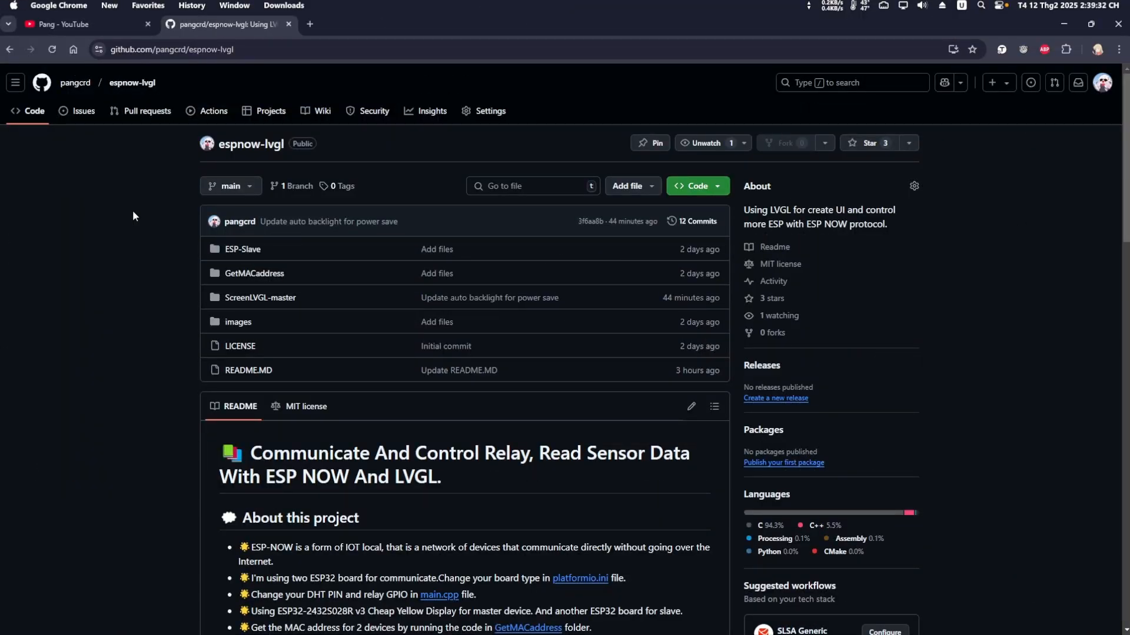
mouse_move(118, 224)
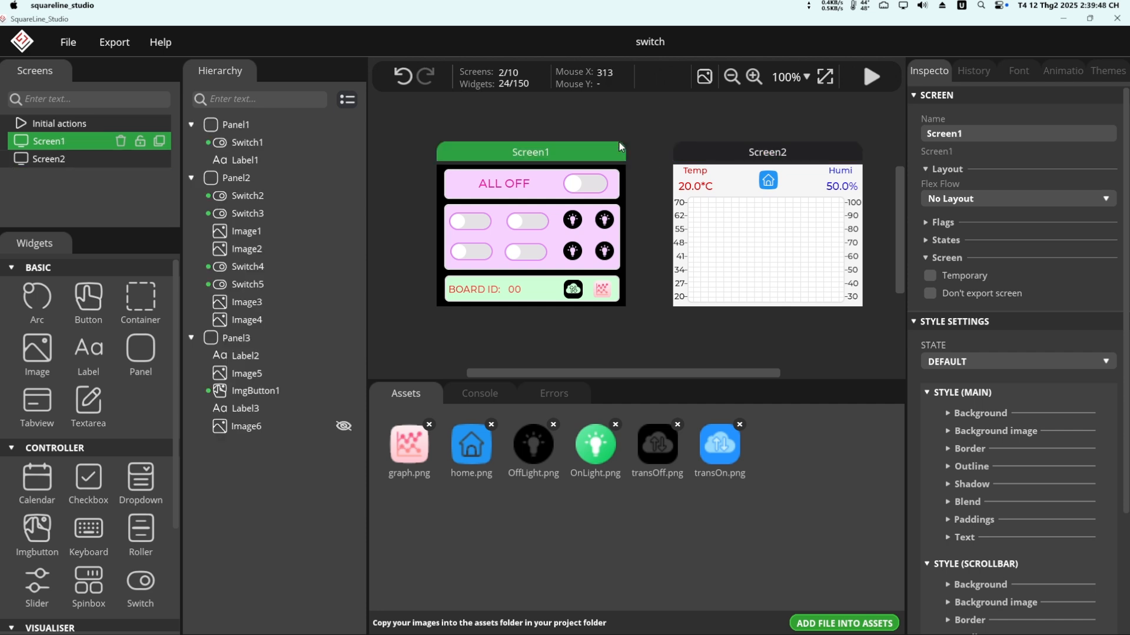
mouse_move(482, 202)
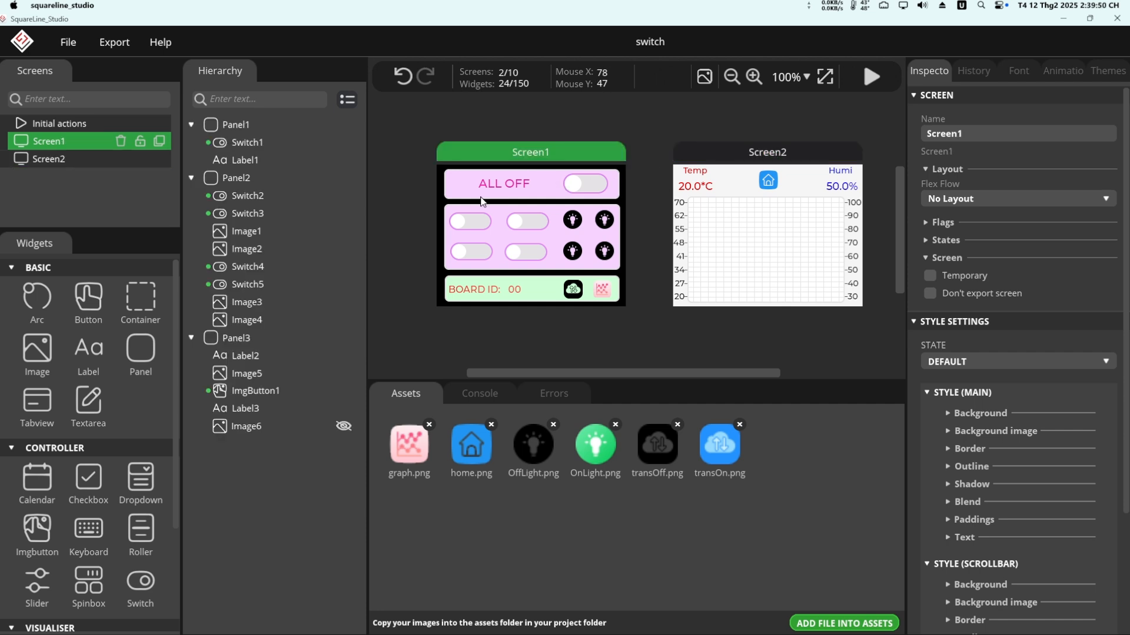
mouse_move(592, 245)
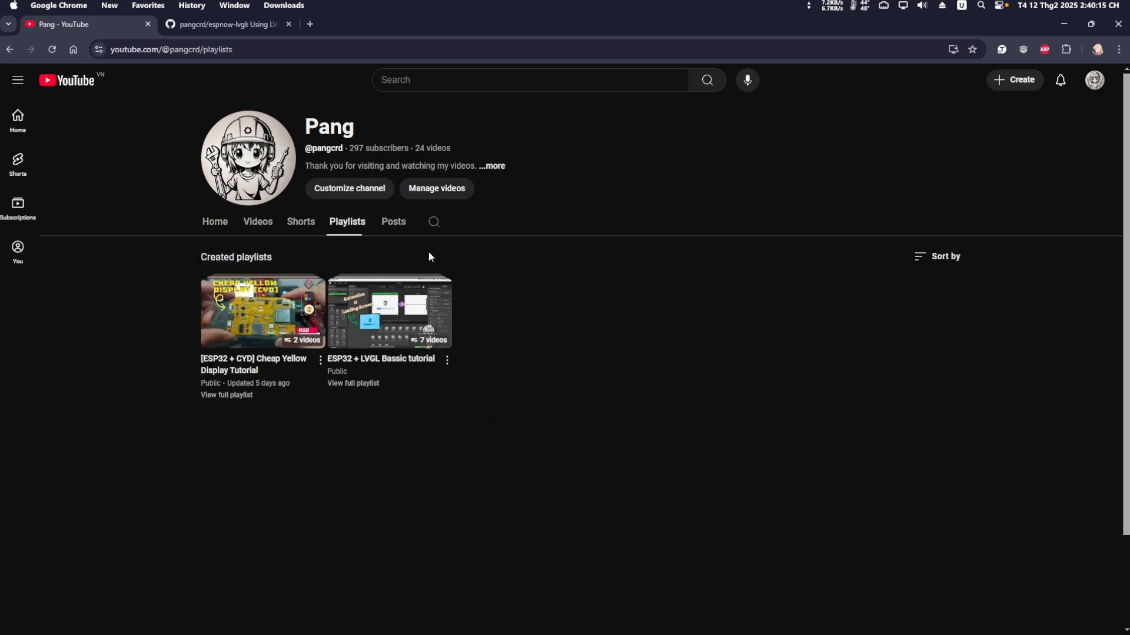
mouse_move(406, 377)
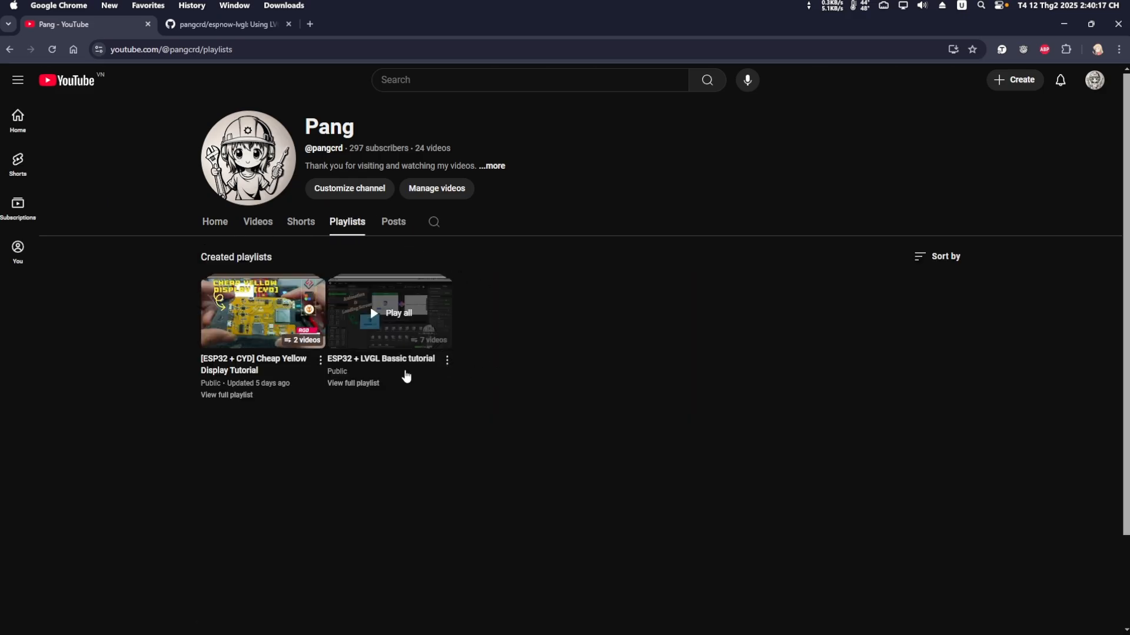
Start the ESP32 + LVGL Bassic tutorial playlist, then return to the espnow-lvgl repository.
click(389, 313)
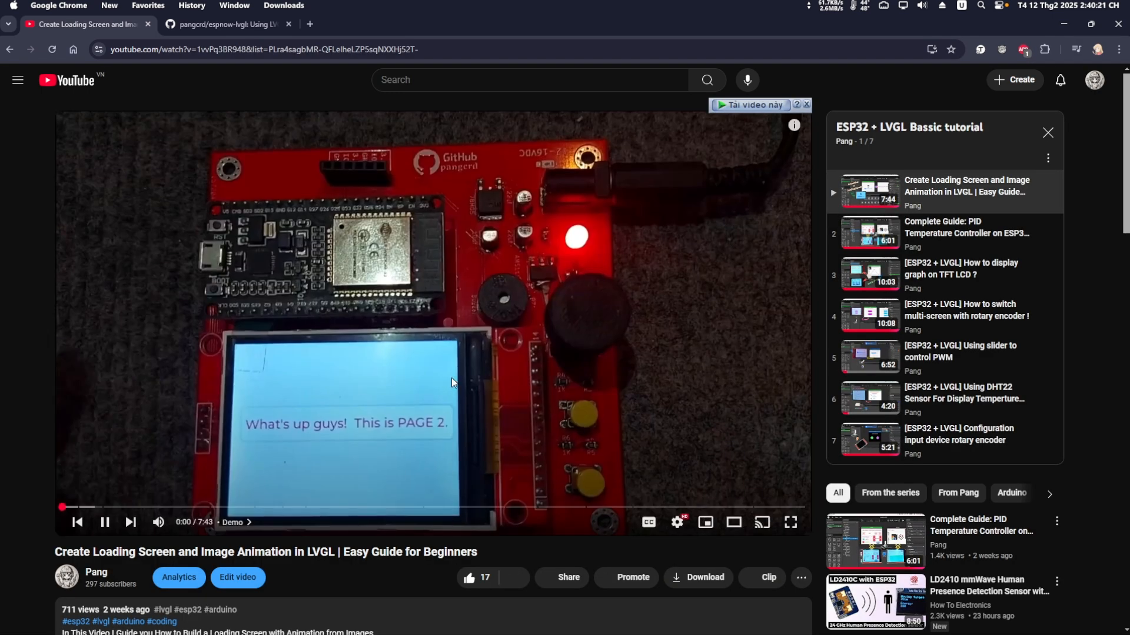
click(223, 24)
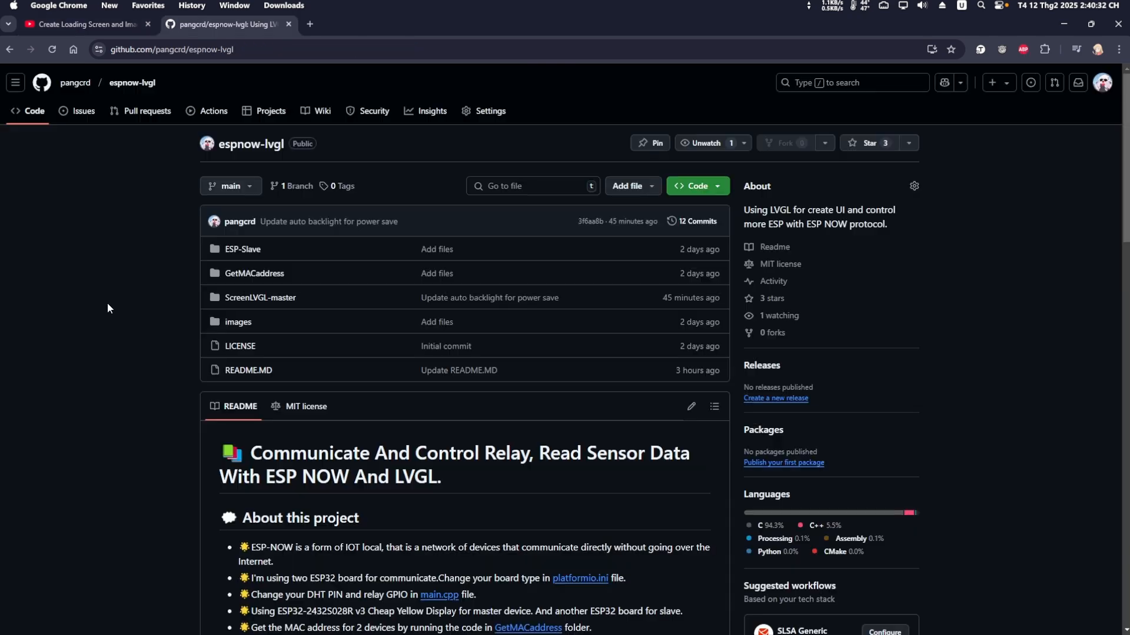
mouse_move(116, 261)
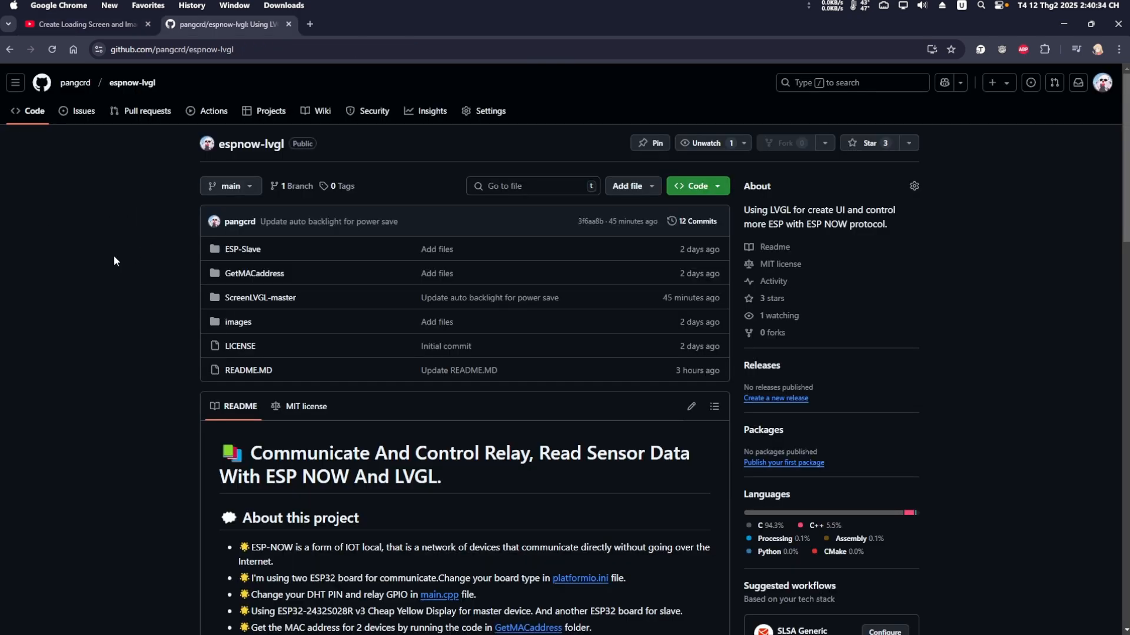
mouse_move(130, 252)
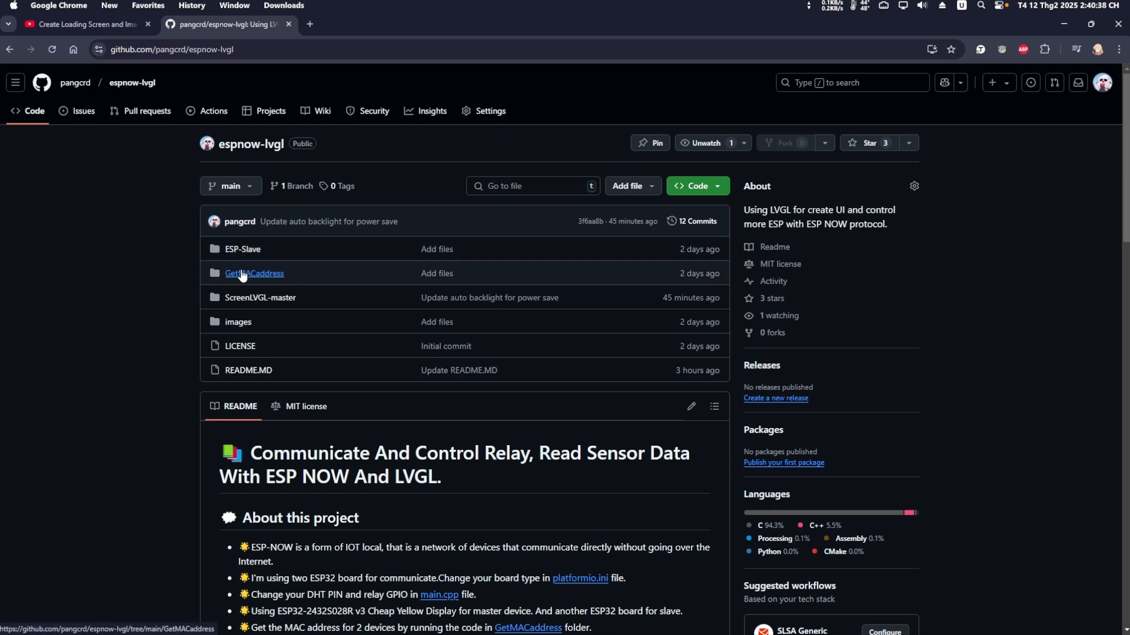
mouse_move(117, 288)
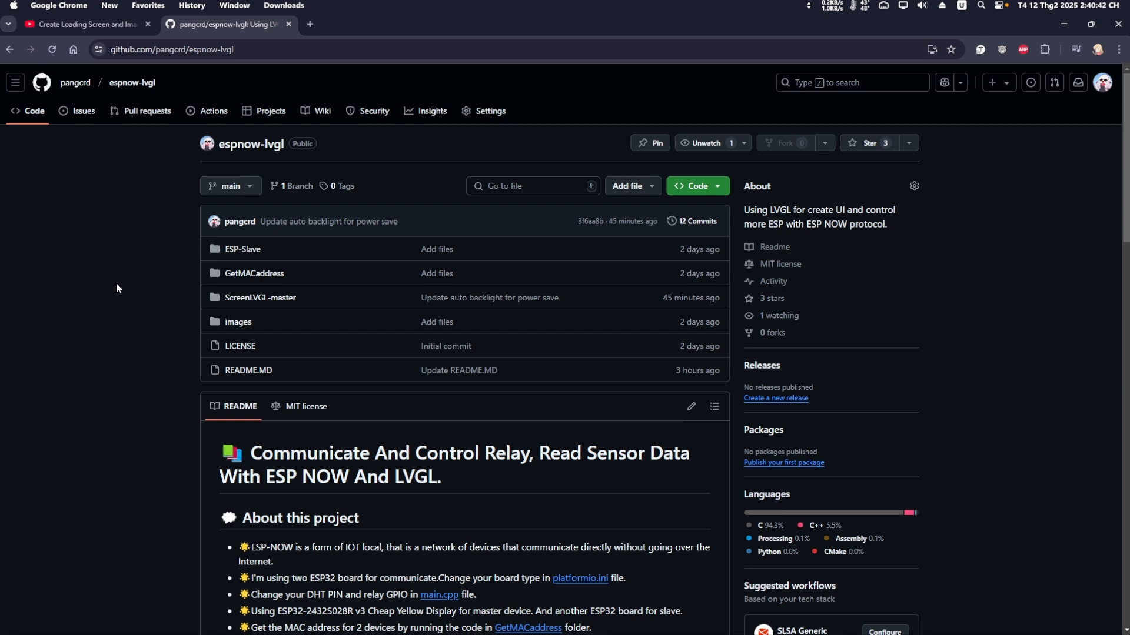
mouse_move(254, 274)
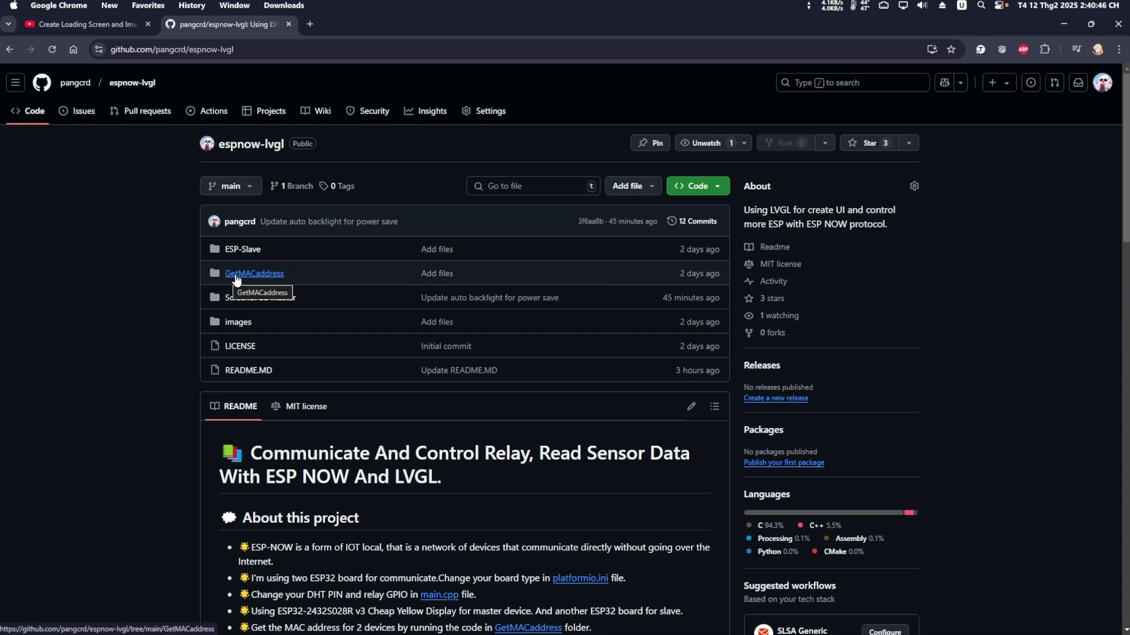
mouse_move(259, 281)
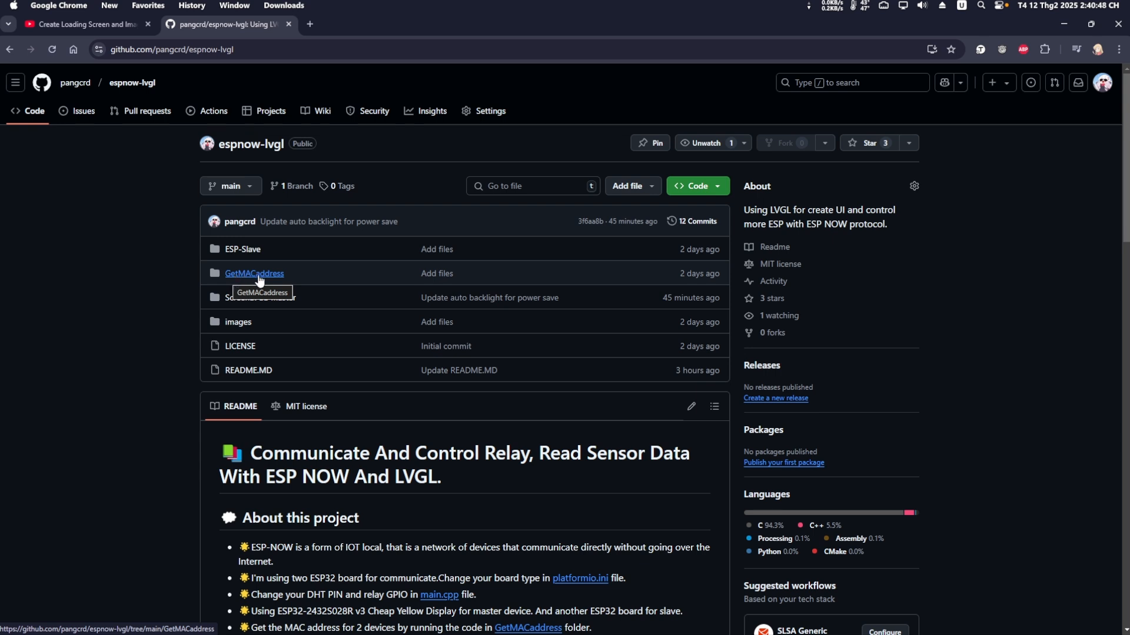
View GetMACaddress/main.cpp on GitHub, then switch to the CYD_Switch project in VS Code.
click(254, 274)
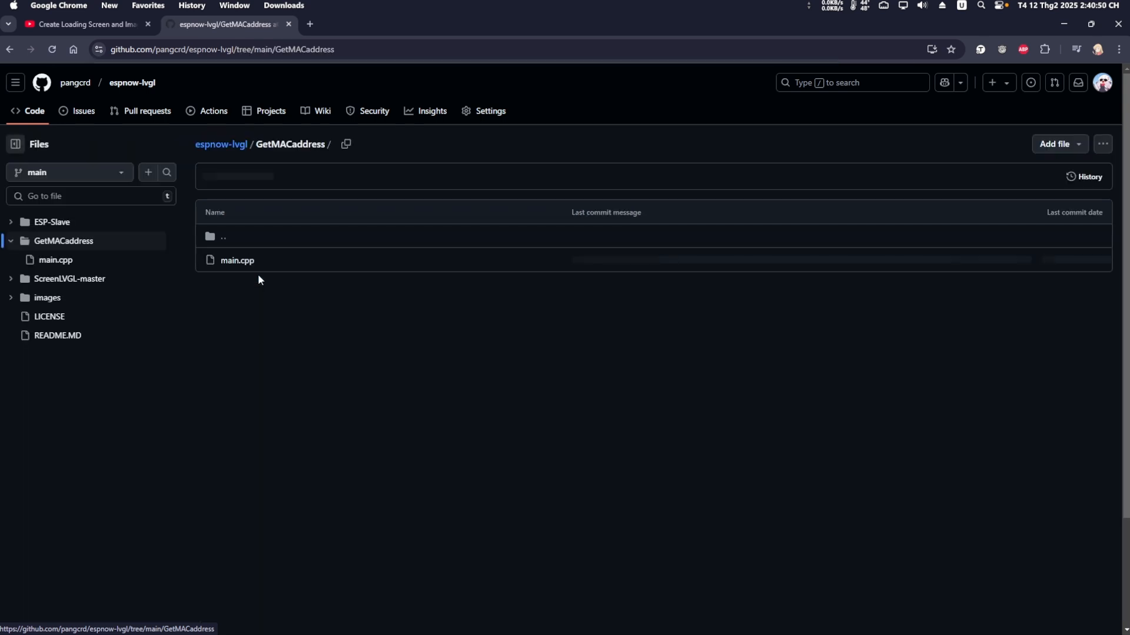
click(237, 260)
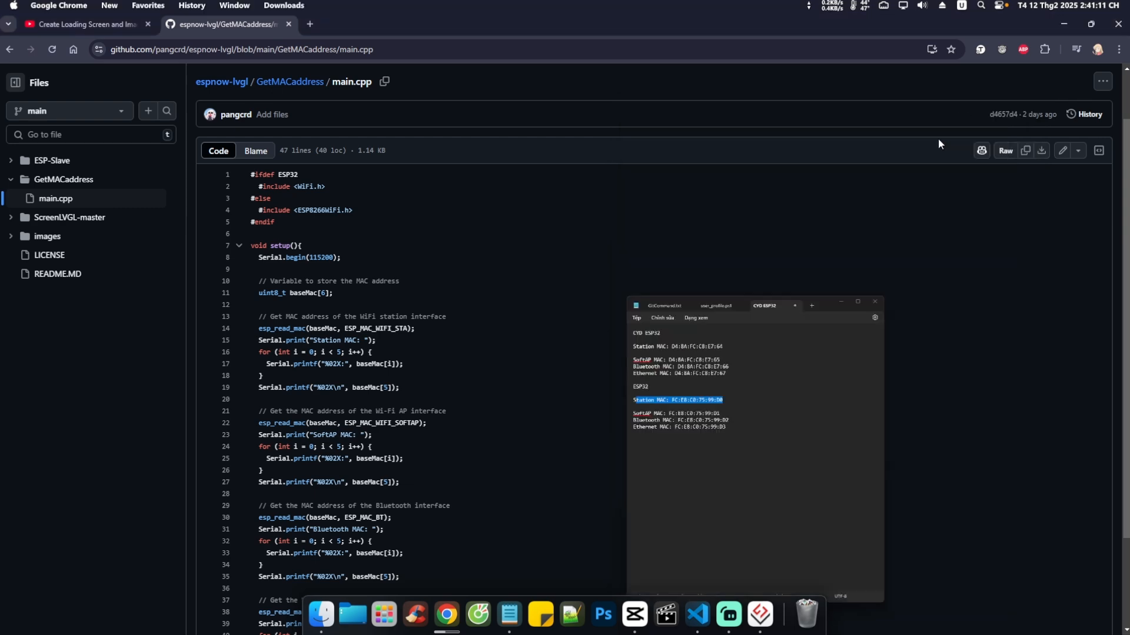
click(696, 615)
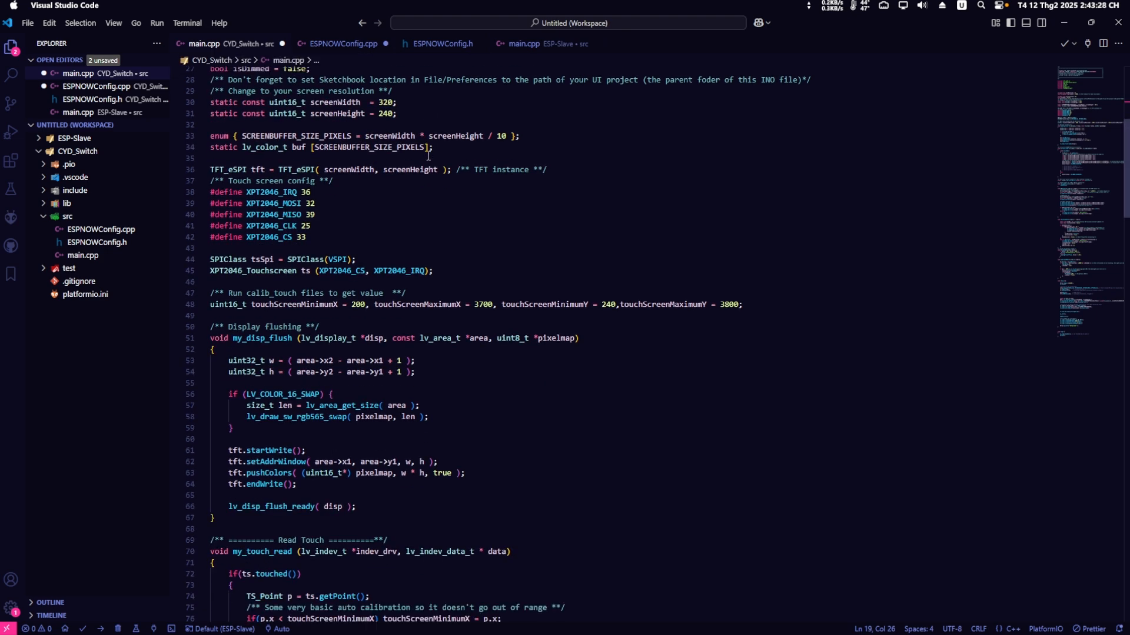
mouse_move(467, 382)
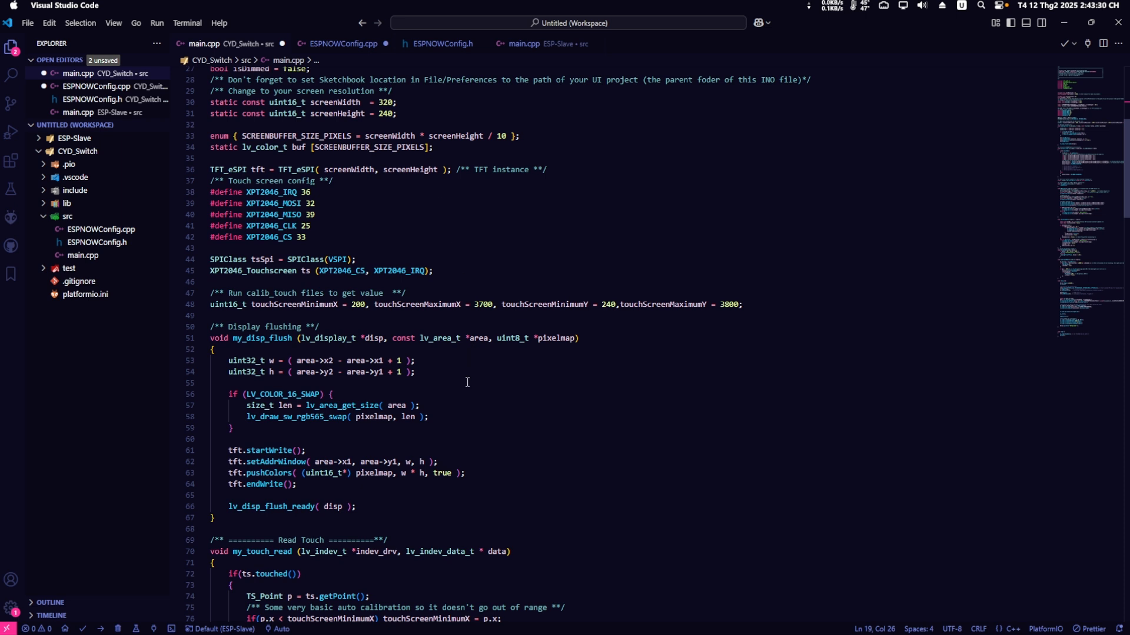
mouse_move(465, 374)
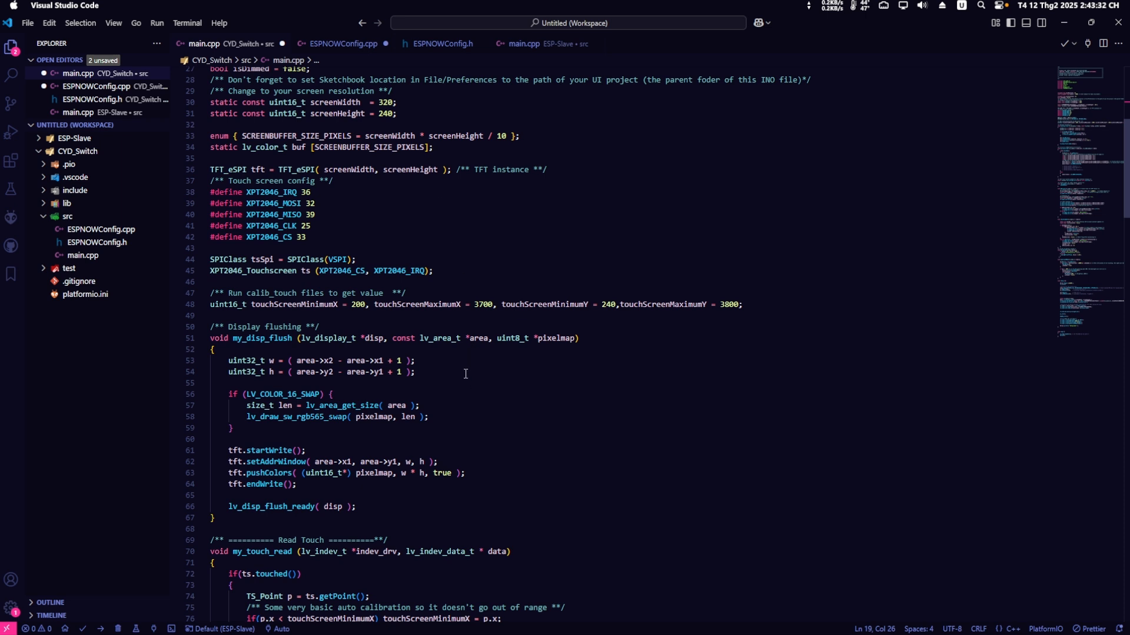
Show CYD_Switch ESPNOWConfig.cpp and scroll through its receiver MAC array and callbacks.
click(344, 44)
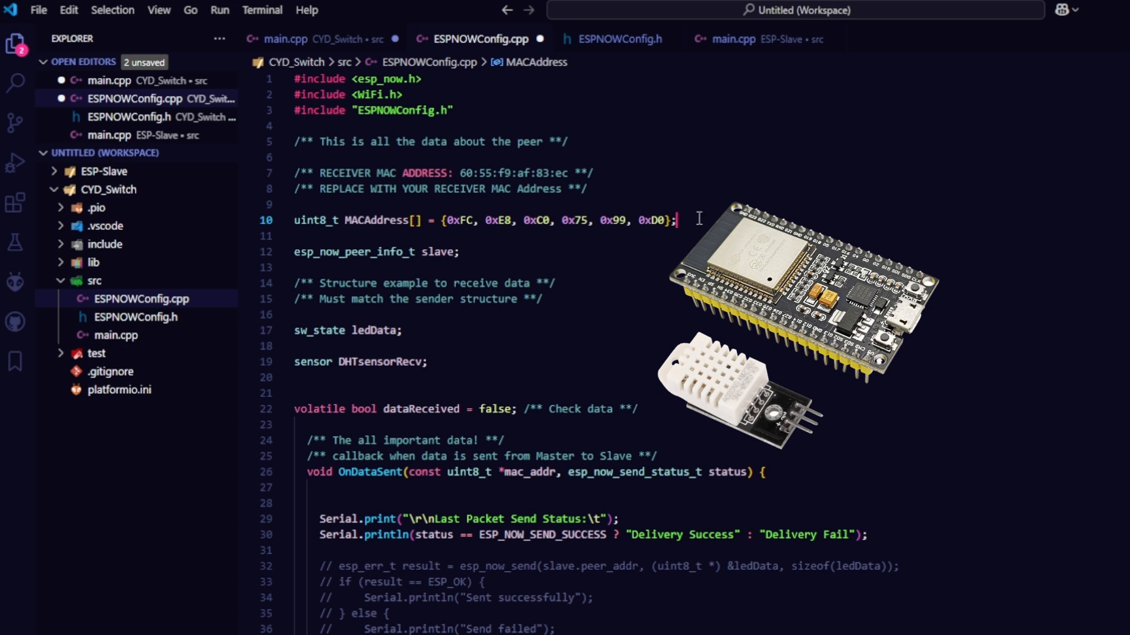
mouse_move(811, 216)
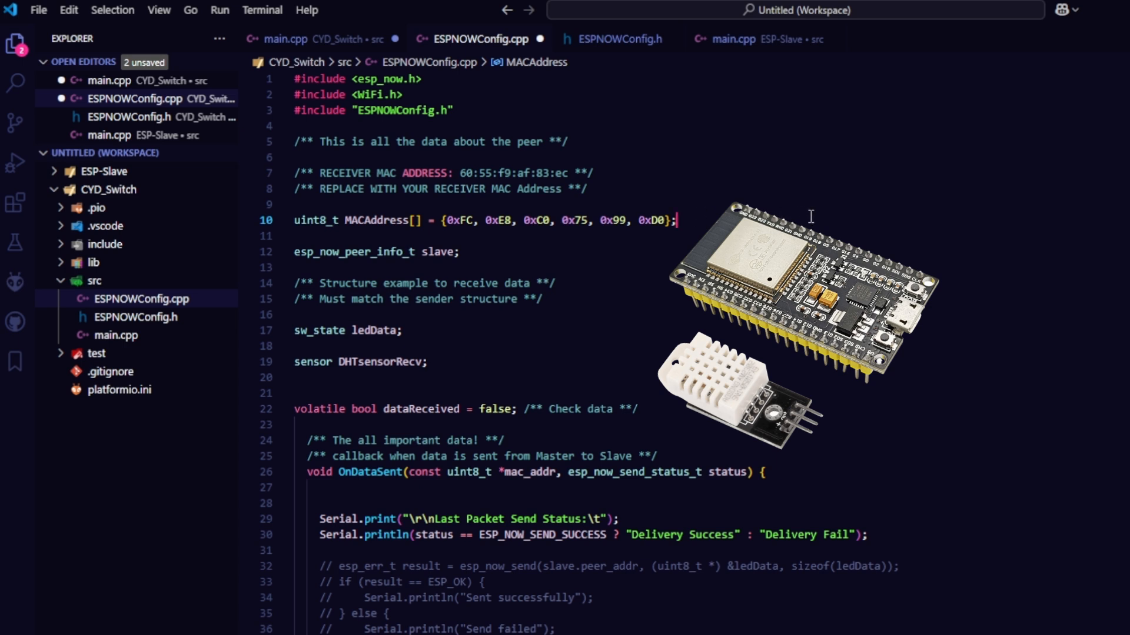
mouse_move(1008, 239)
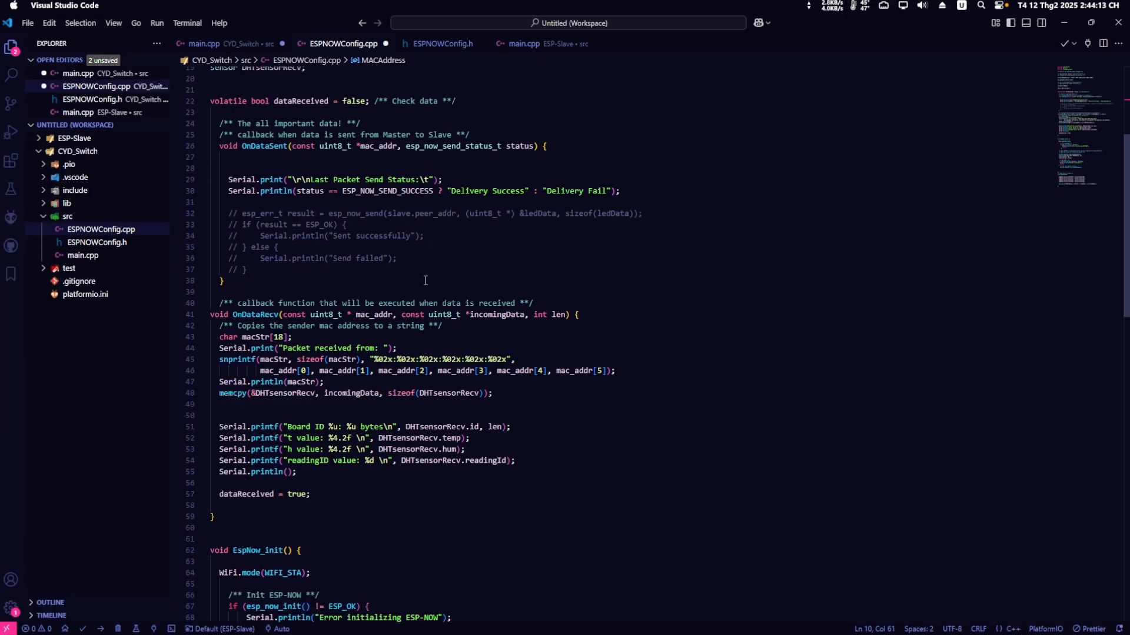
scroll(down, 3)
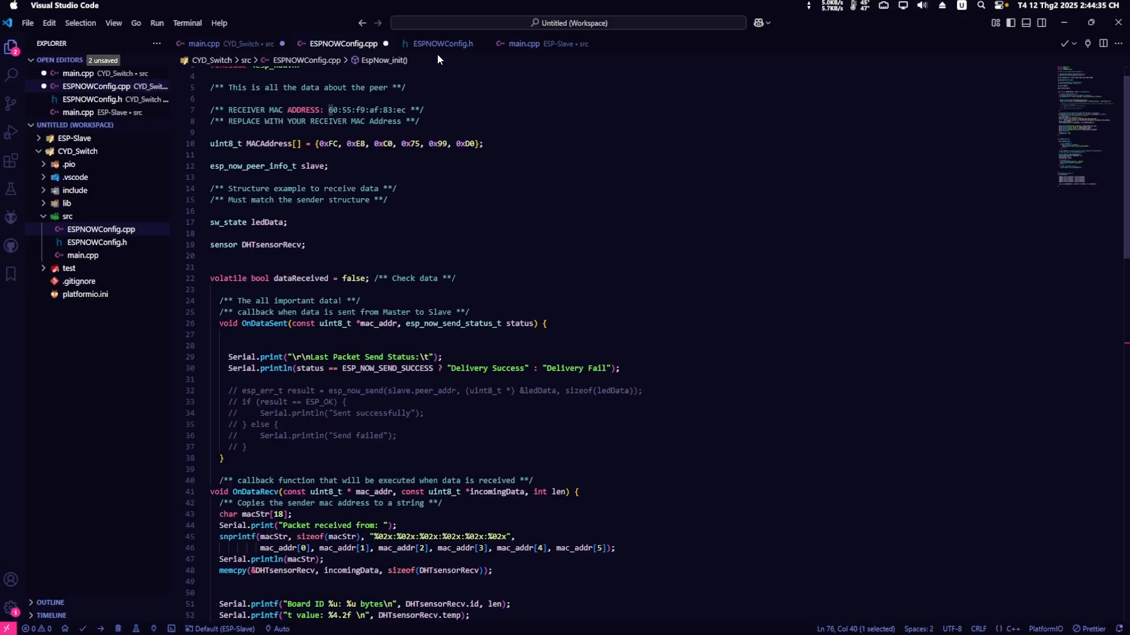
click(442, 44)
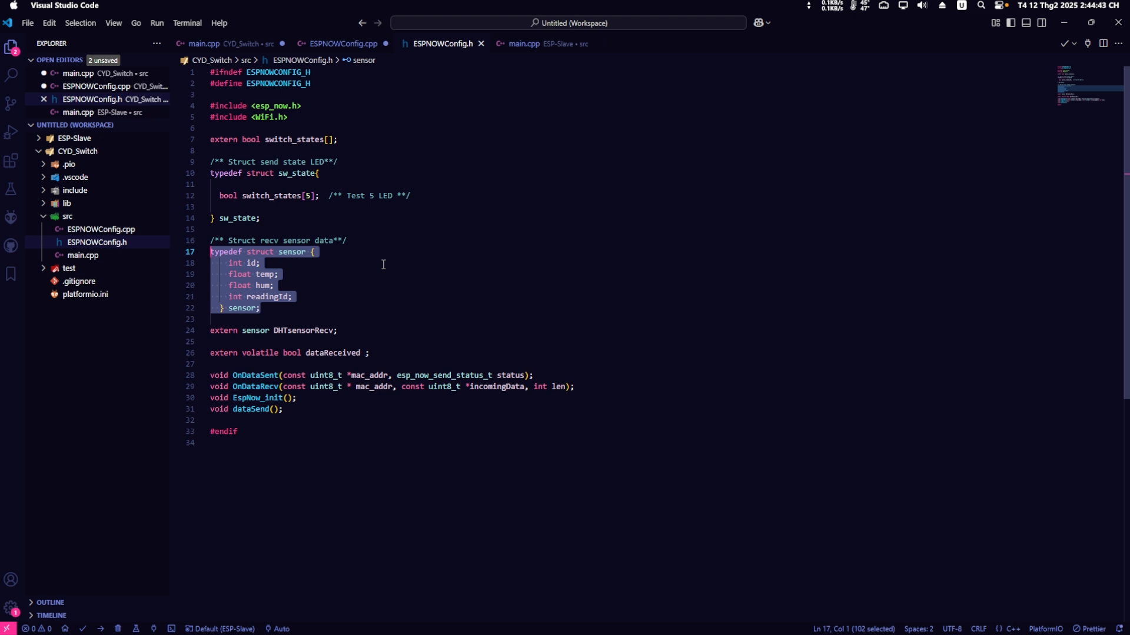
mouse_move(431, 269)
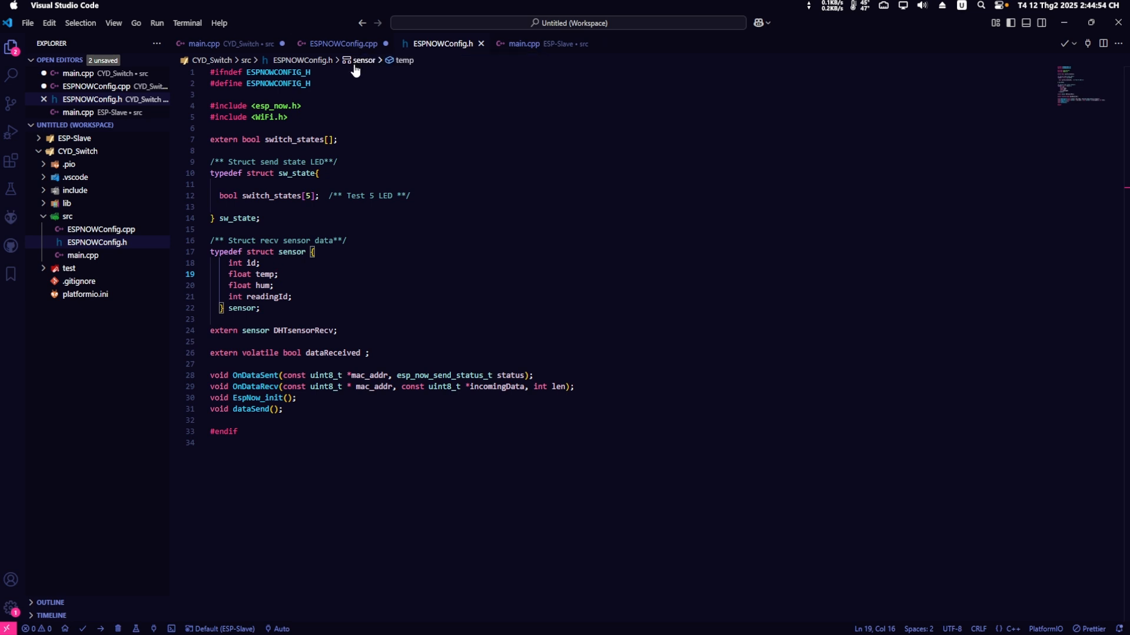
click(343, 44)
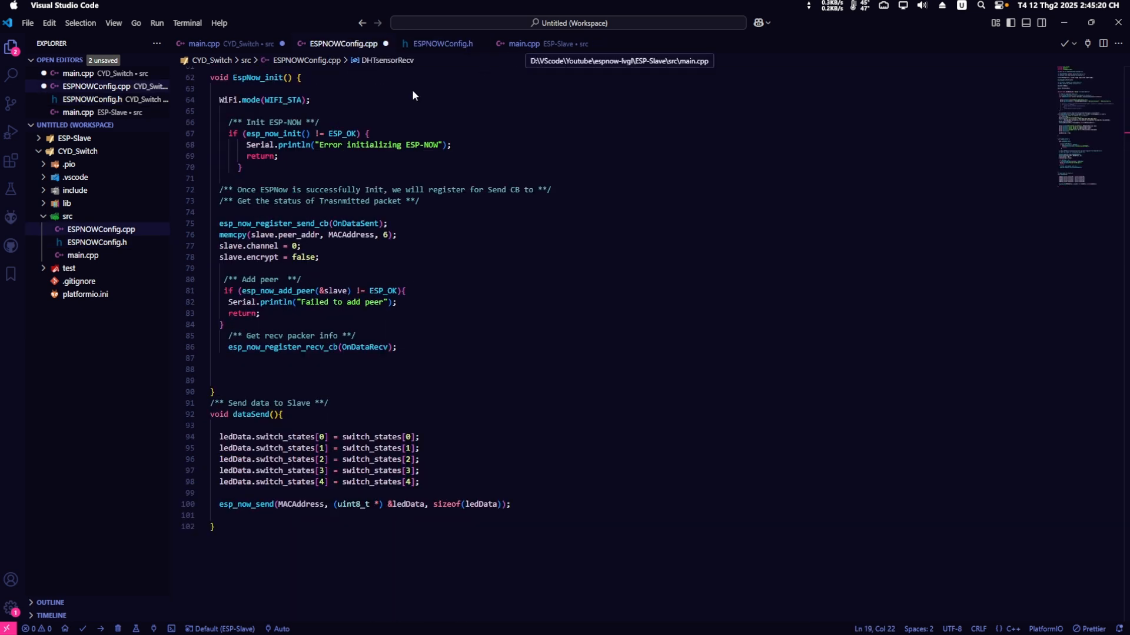
click(73, 138)
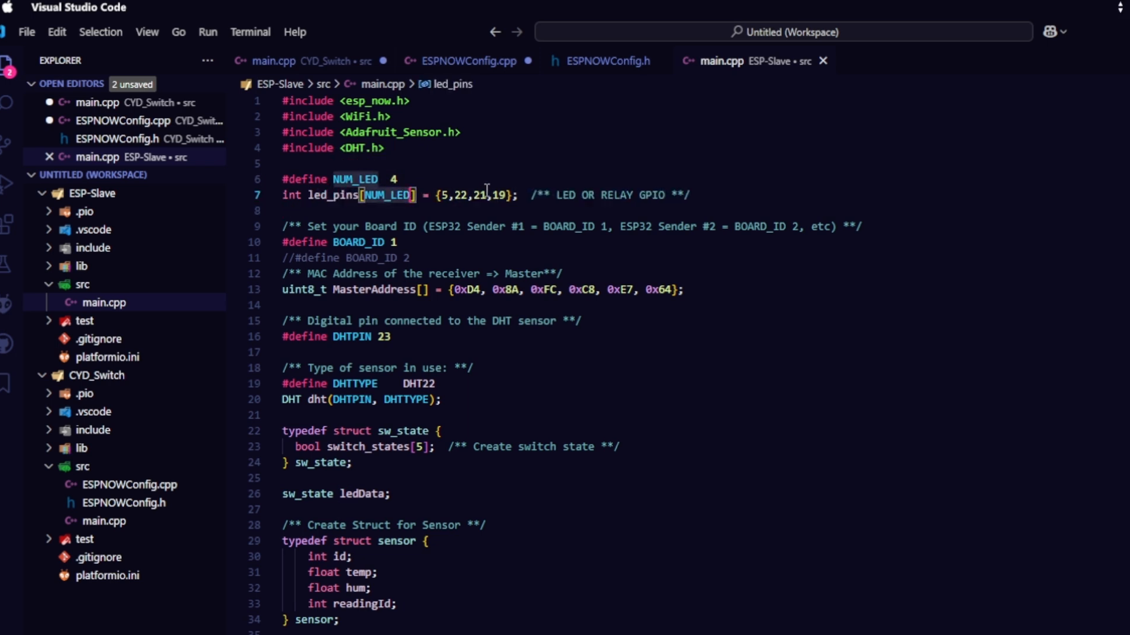
click(447, 194)
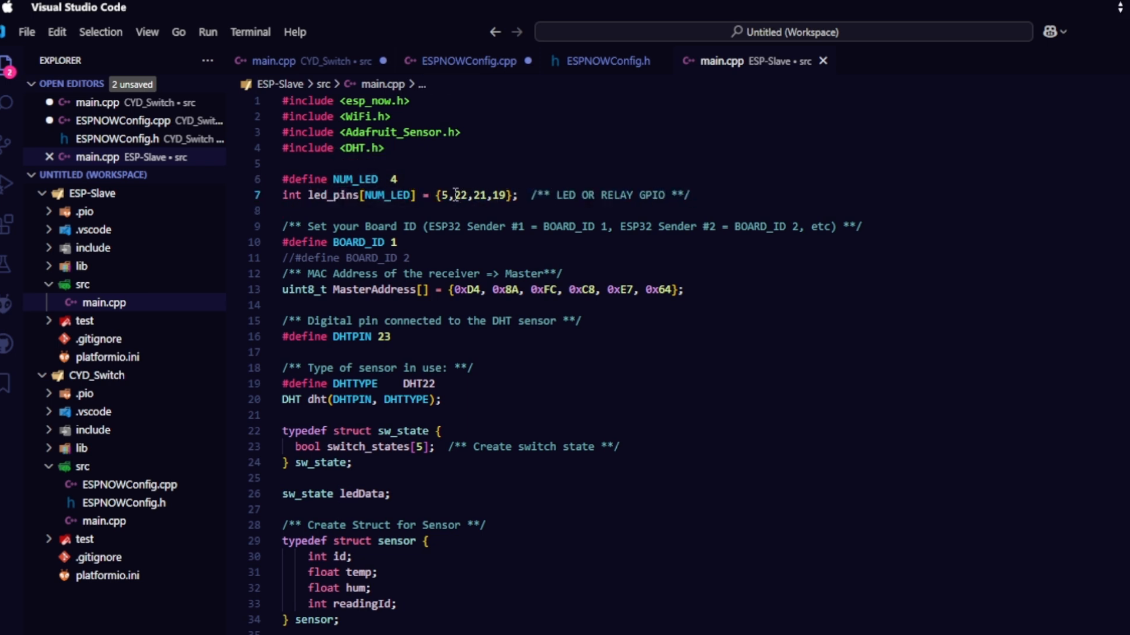
drag(443, 196, 507, 195)
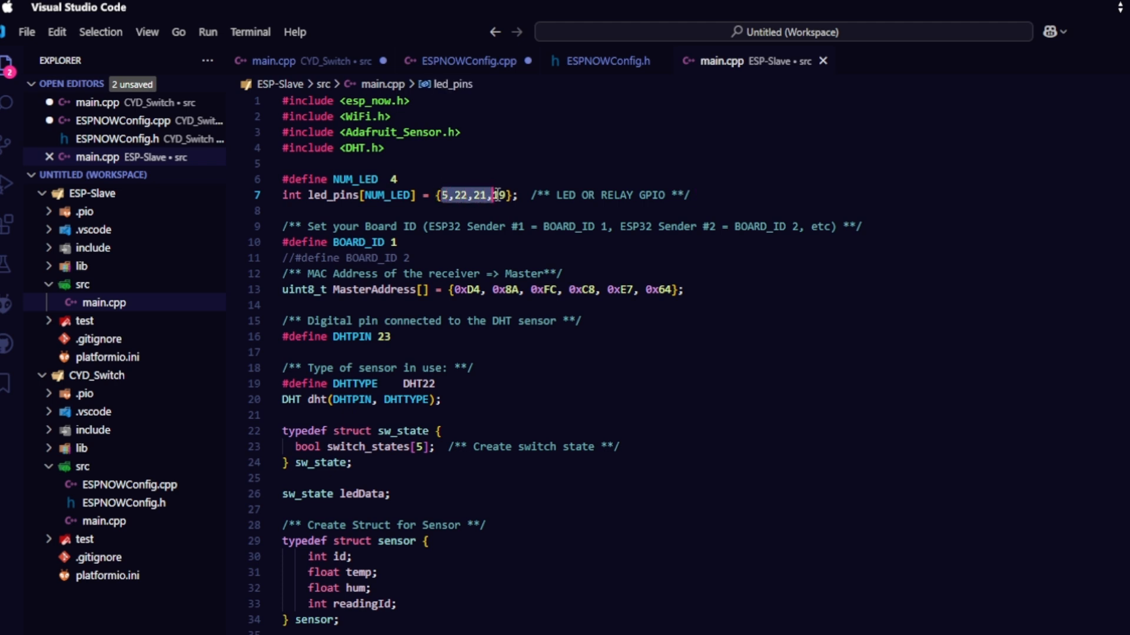
mouse_move(632, 212)
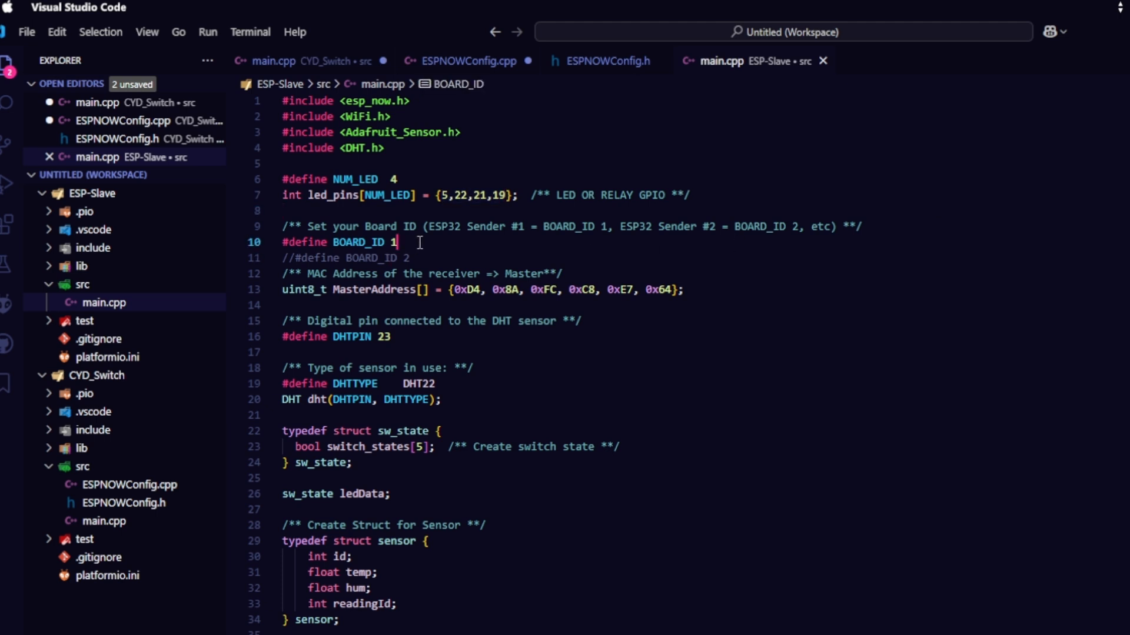
mouse_move(439, 257)
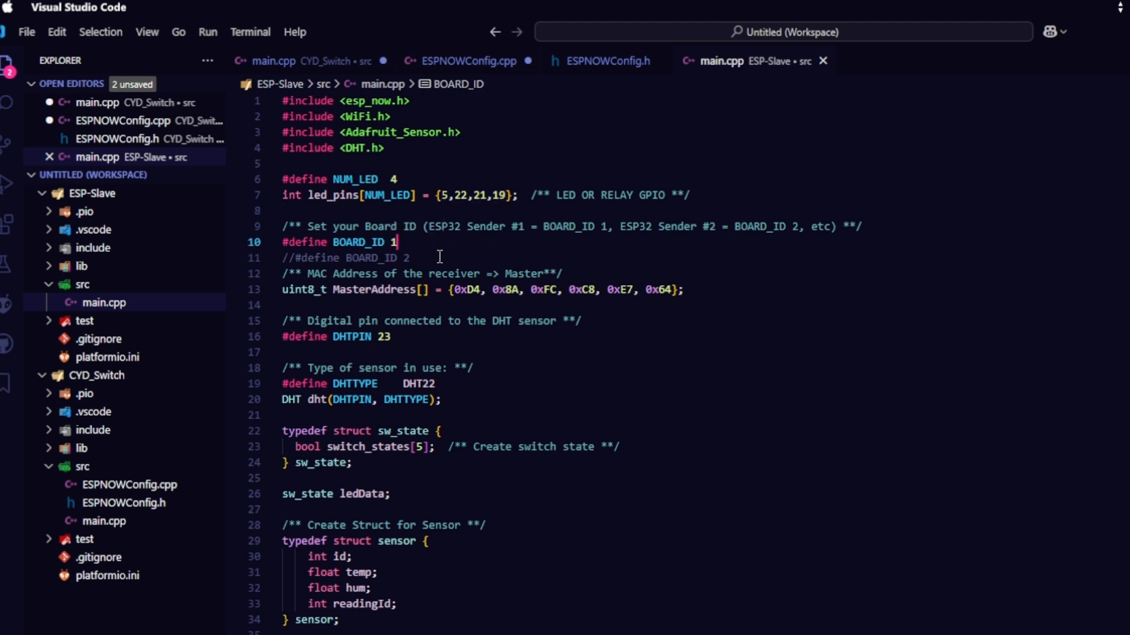
mouse_move(470, 249)
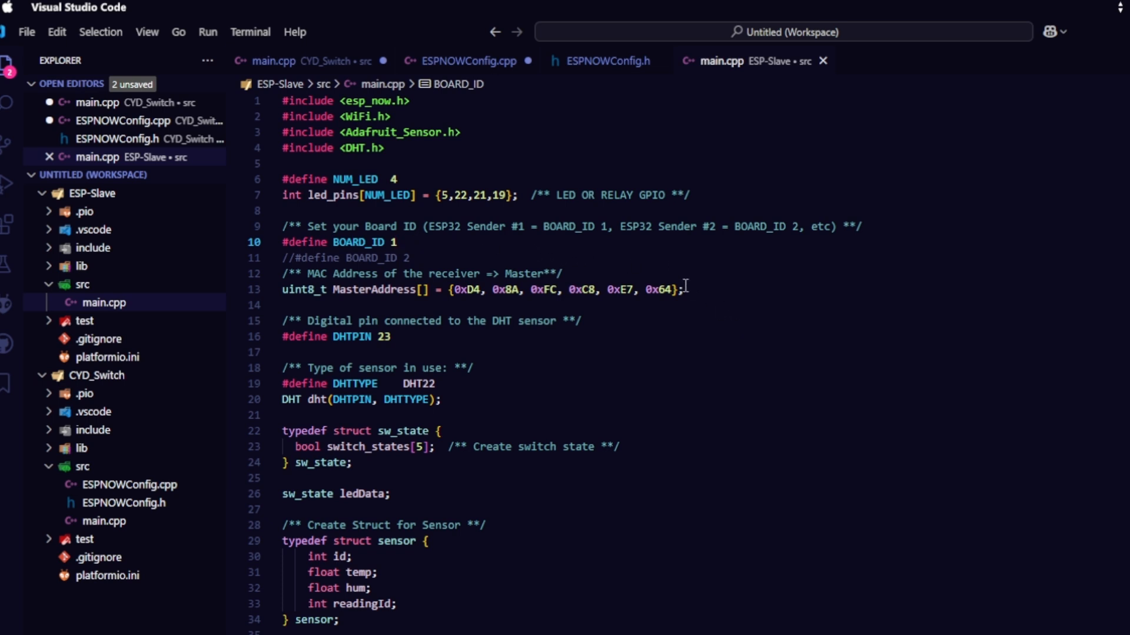
mouse_move(375, 290)
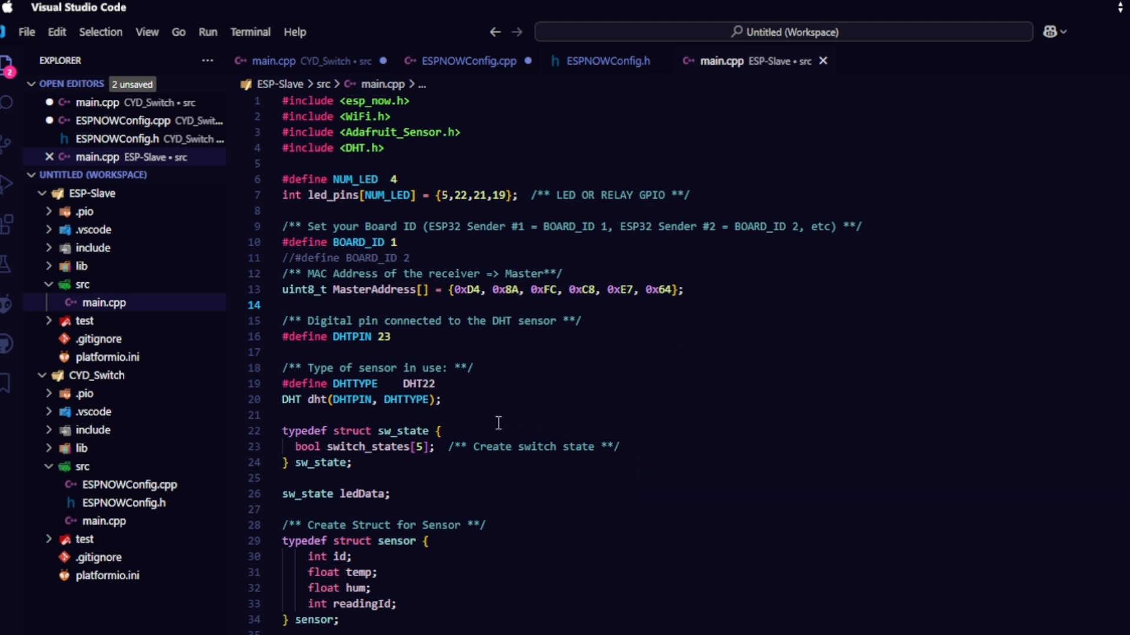
double_click(405, 399)
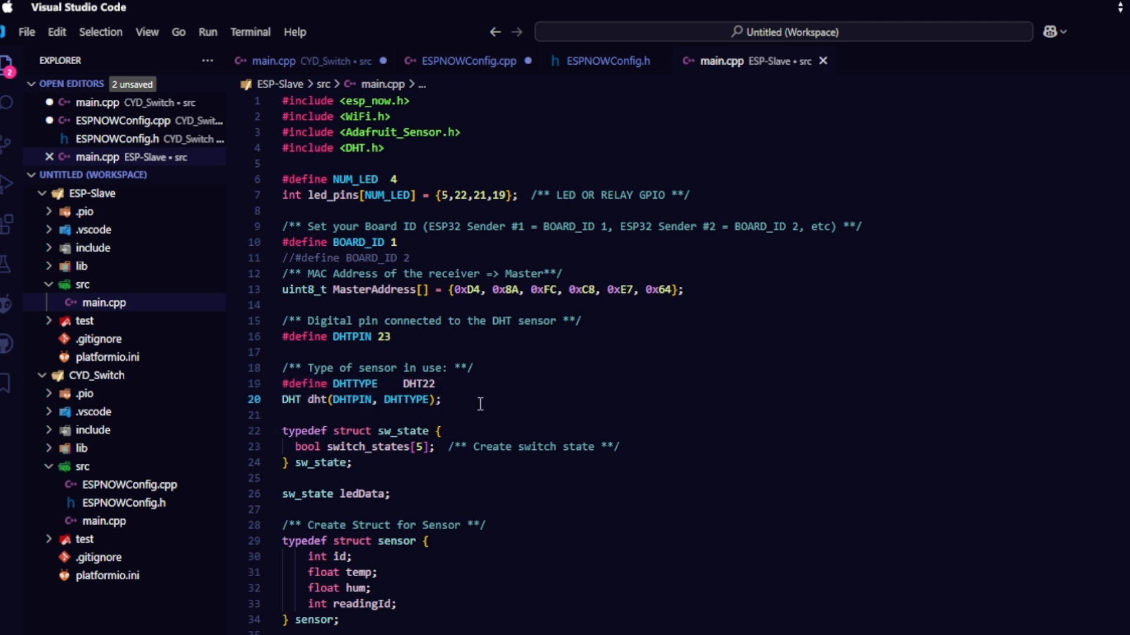
mouse_move(475, 393)
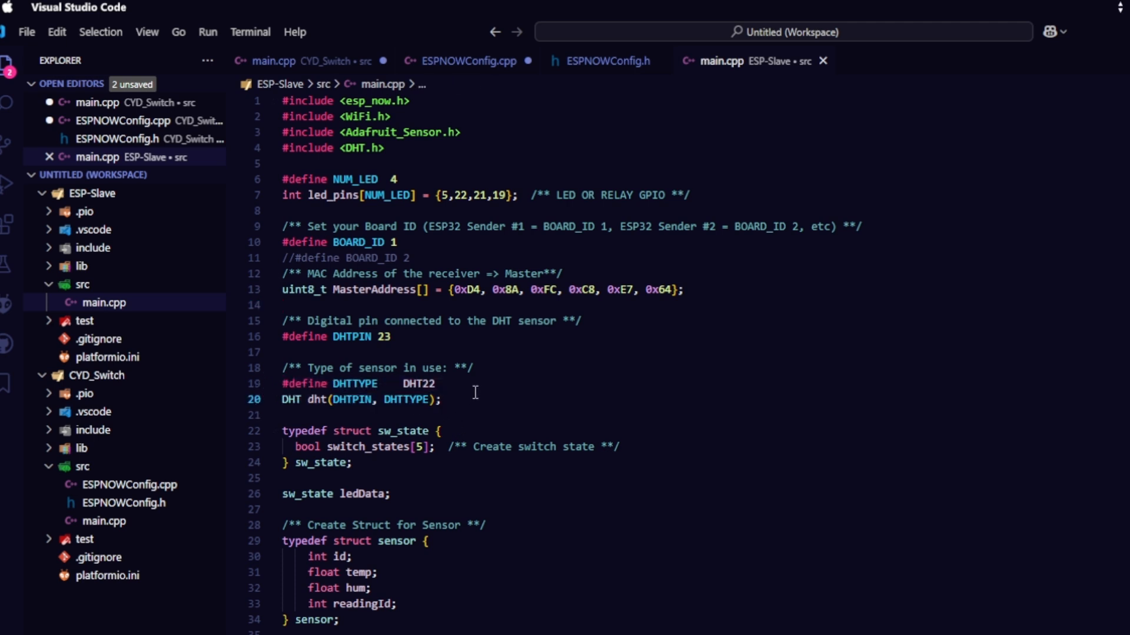
mouse_move(461, 290)
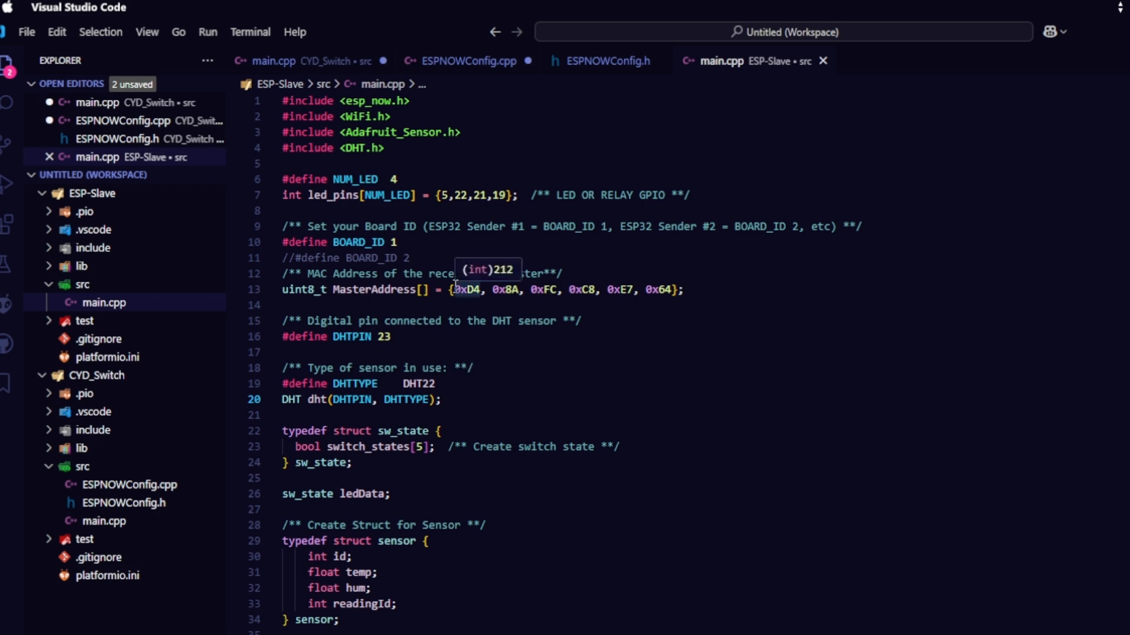
scroll(down, 3)
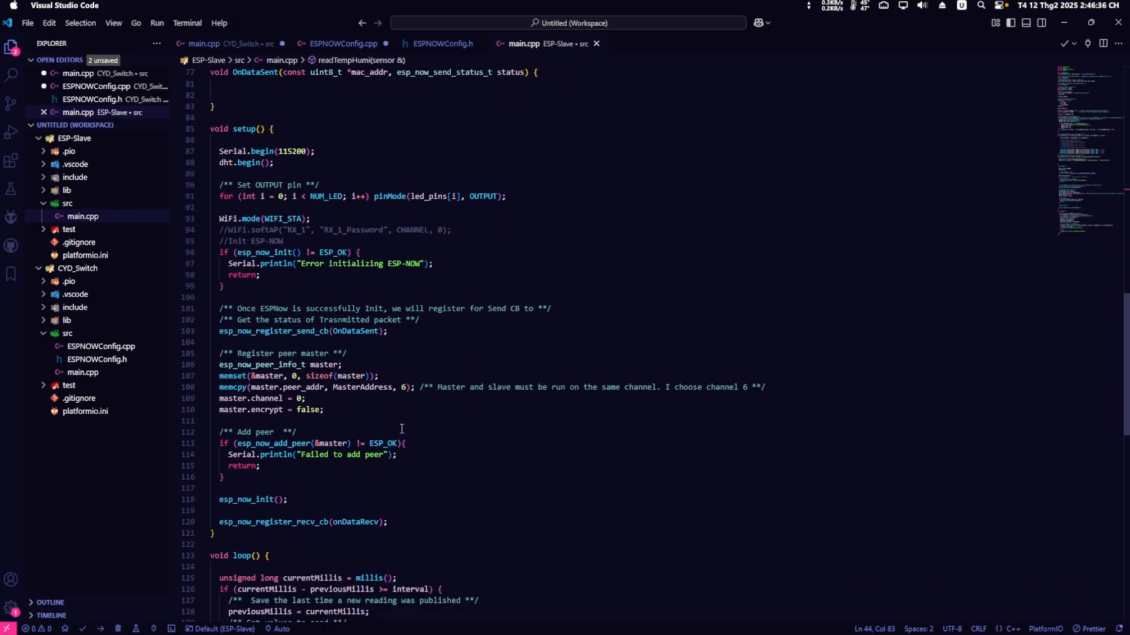
Select the ESP-Slave sensor struct and compare it with CYD_Switch's ESPNOWConfig.h struct.
double_click(404, 387)
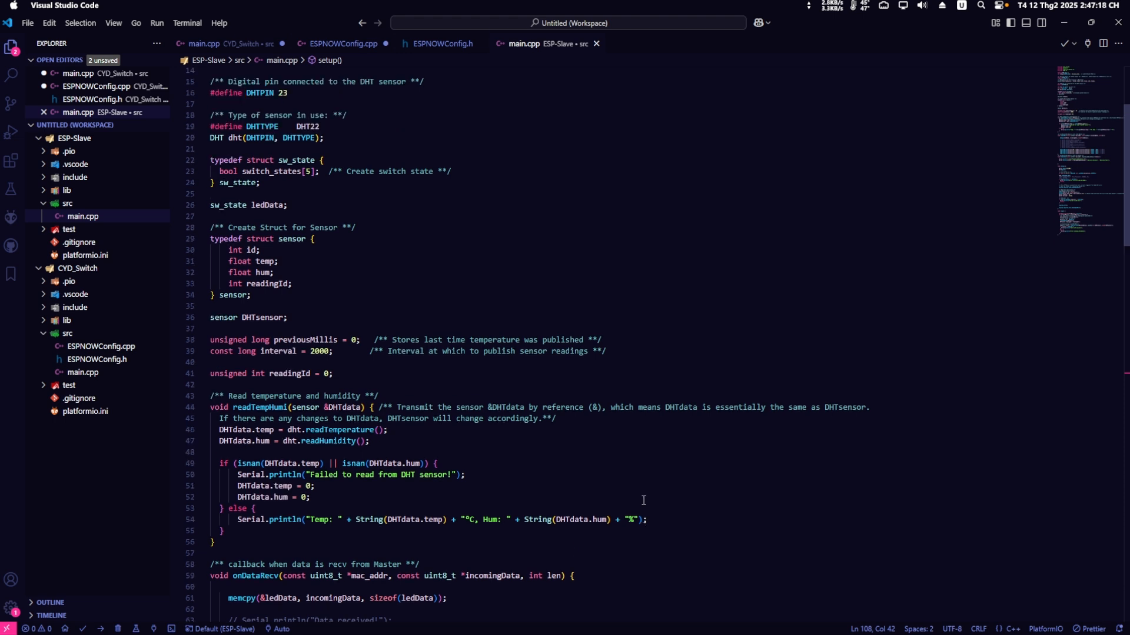
mouse_move(259, 307)
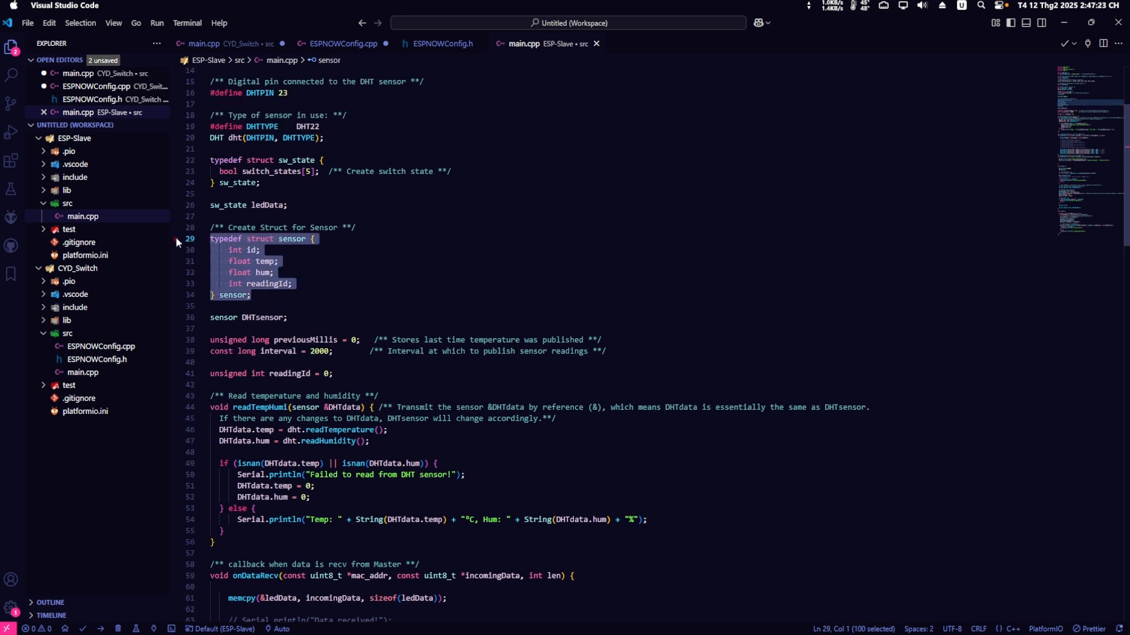
click(336, 44)
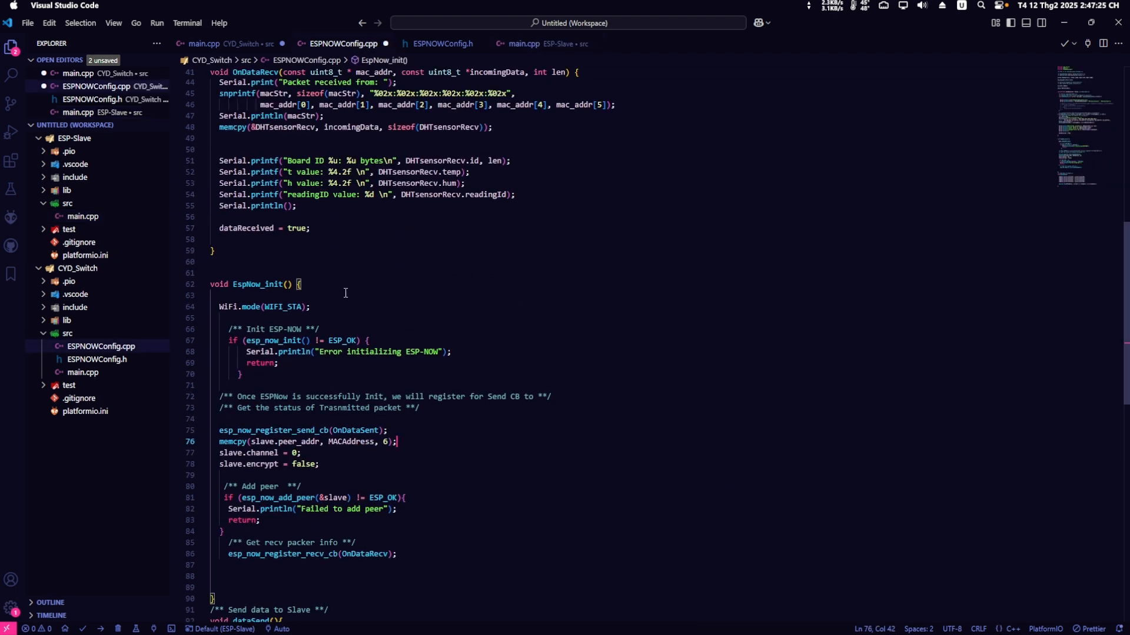
click(524, 43)
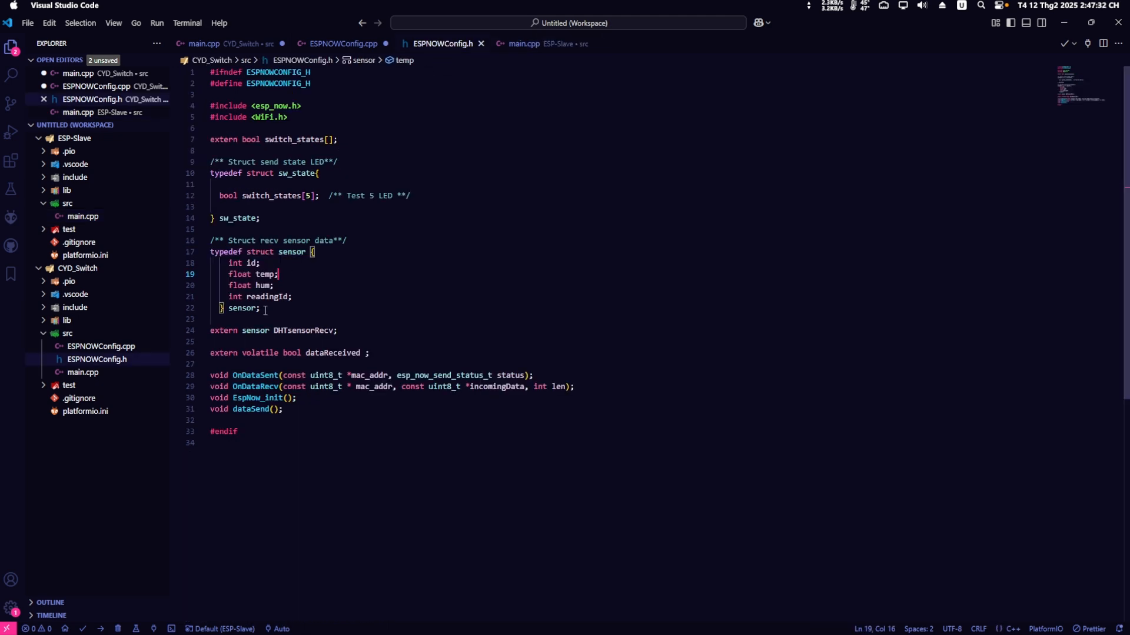
click(524, 44)
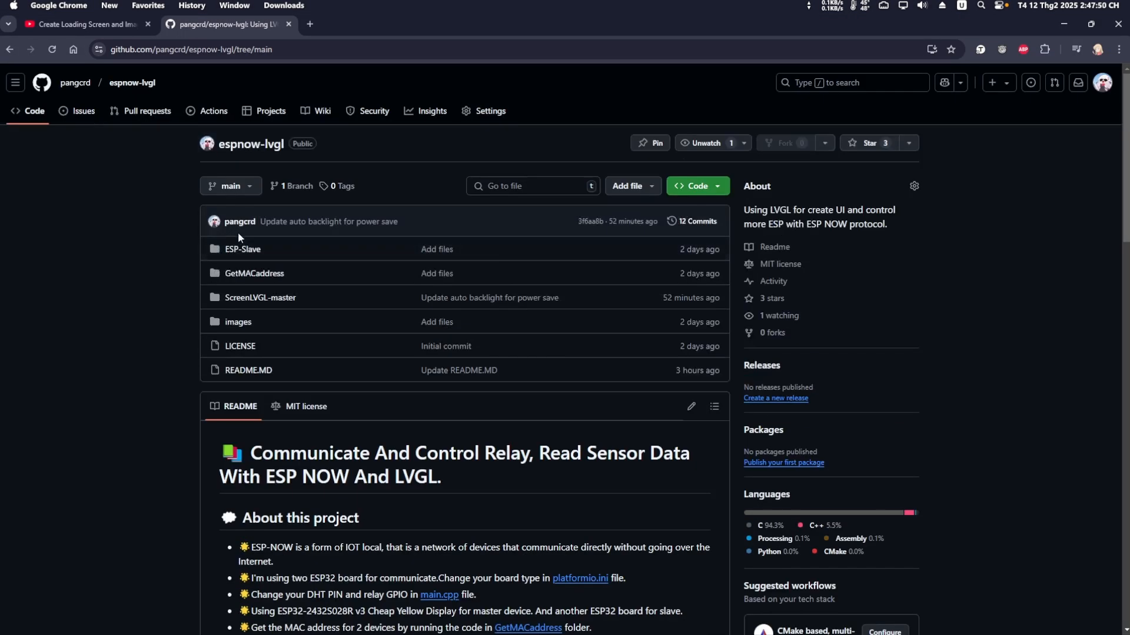
scroll(down, 3)
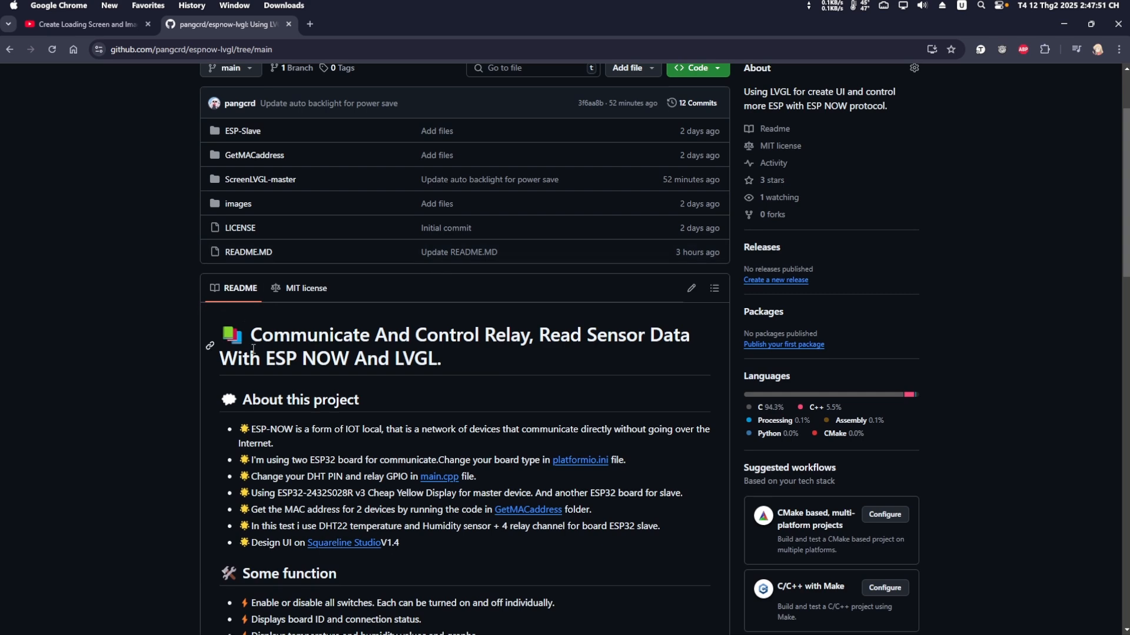
mouse_move(348, 391)
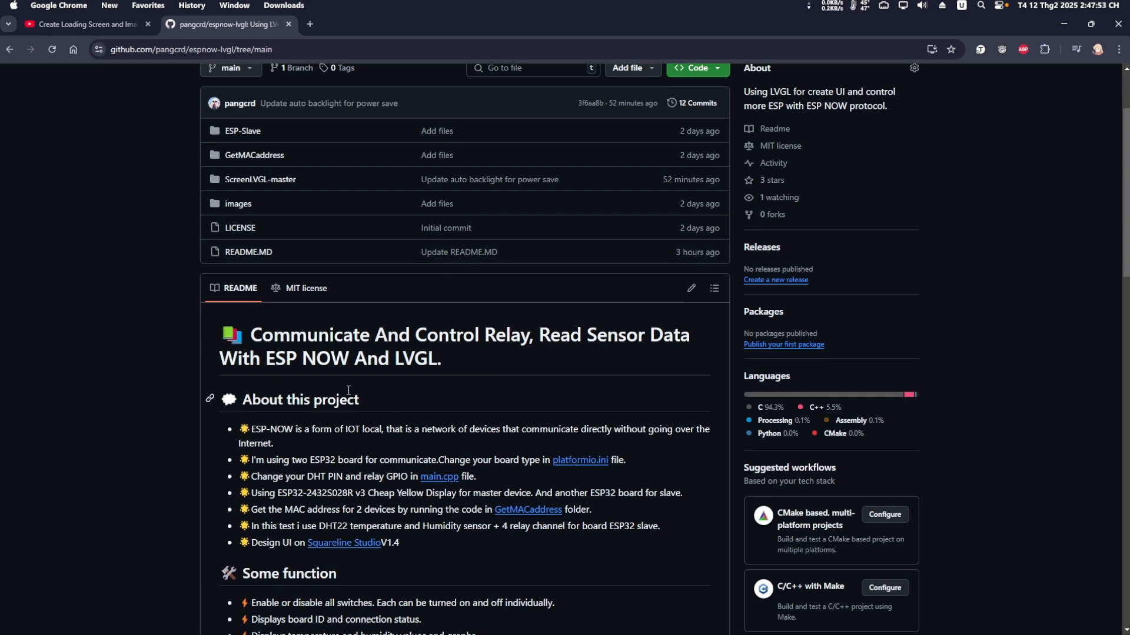
scroll(down, 3)
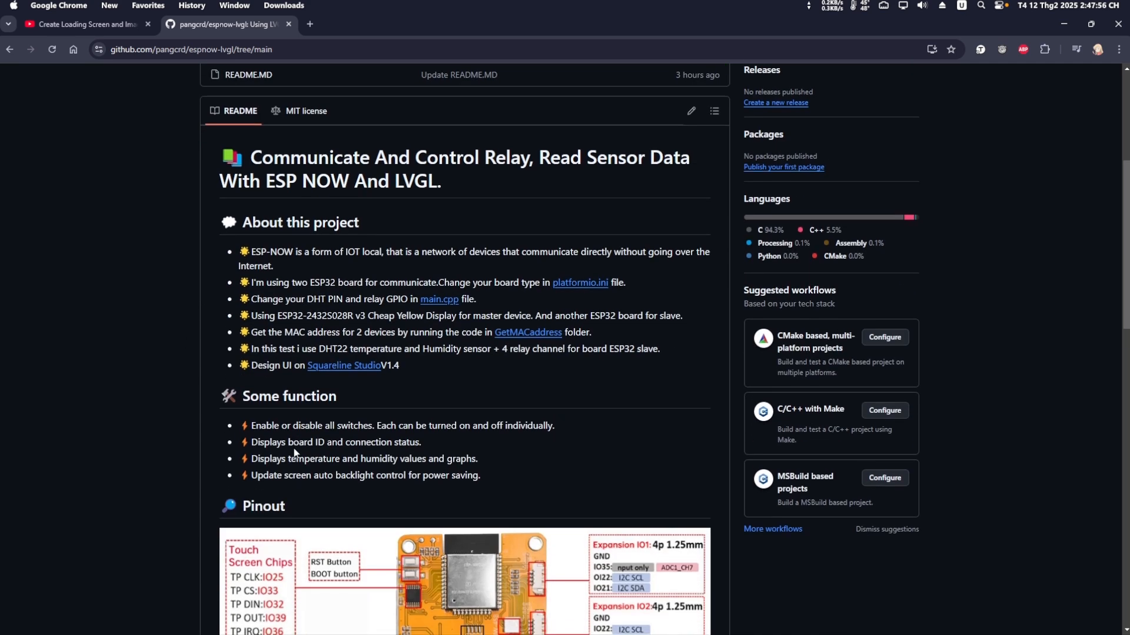
scroll(down, 3)
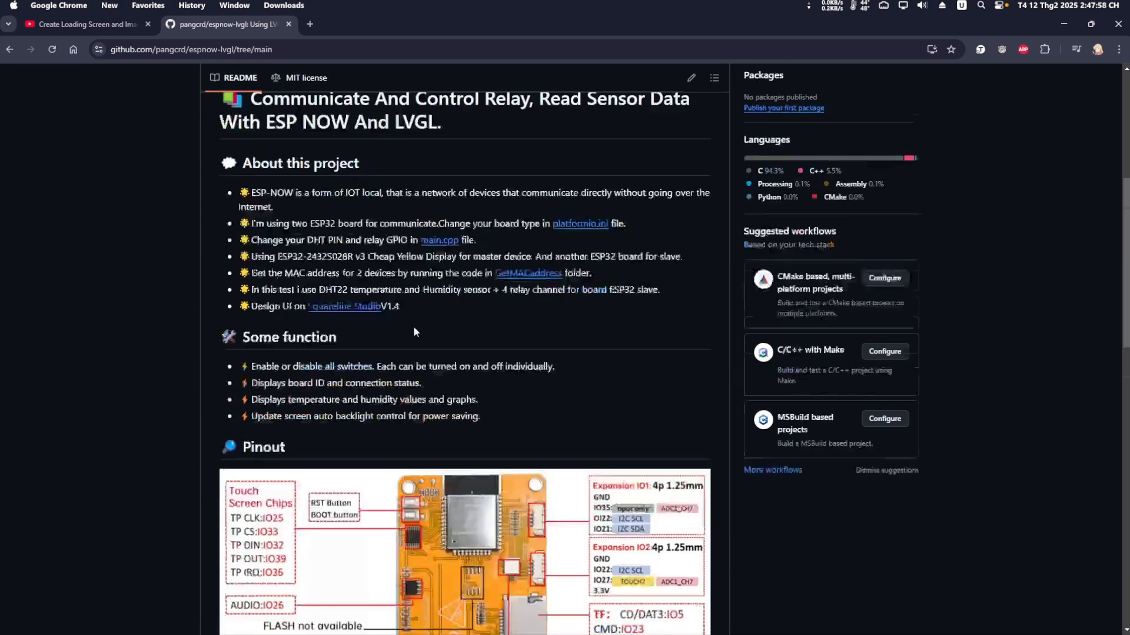
scroll(down, 3)
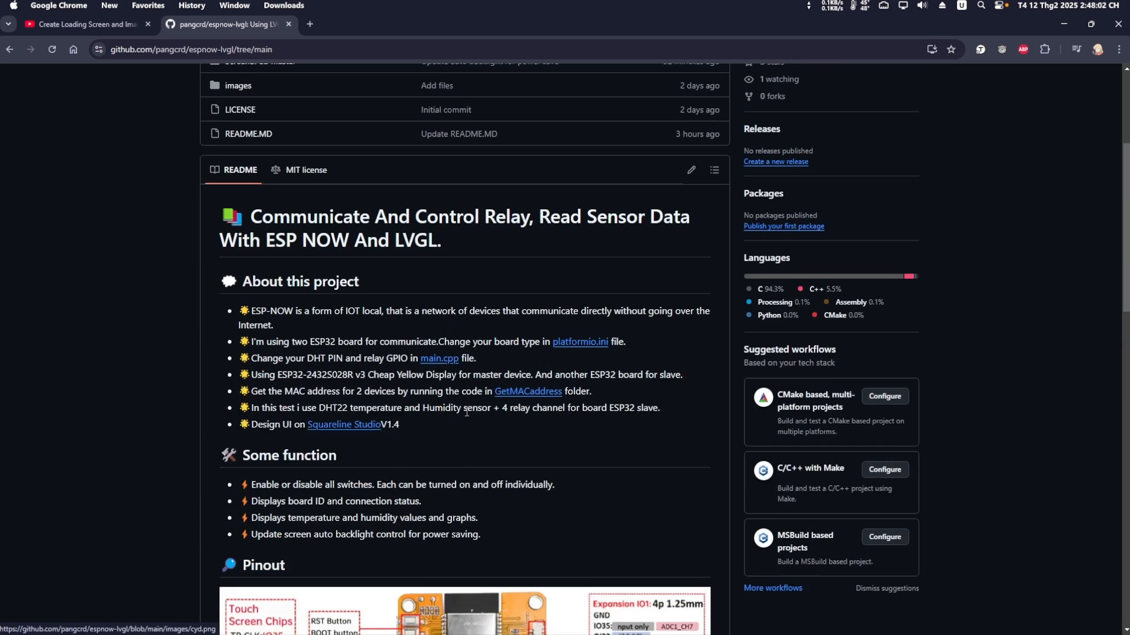
scroll(up, 3)
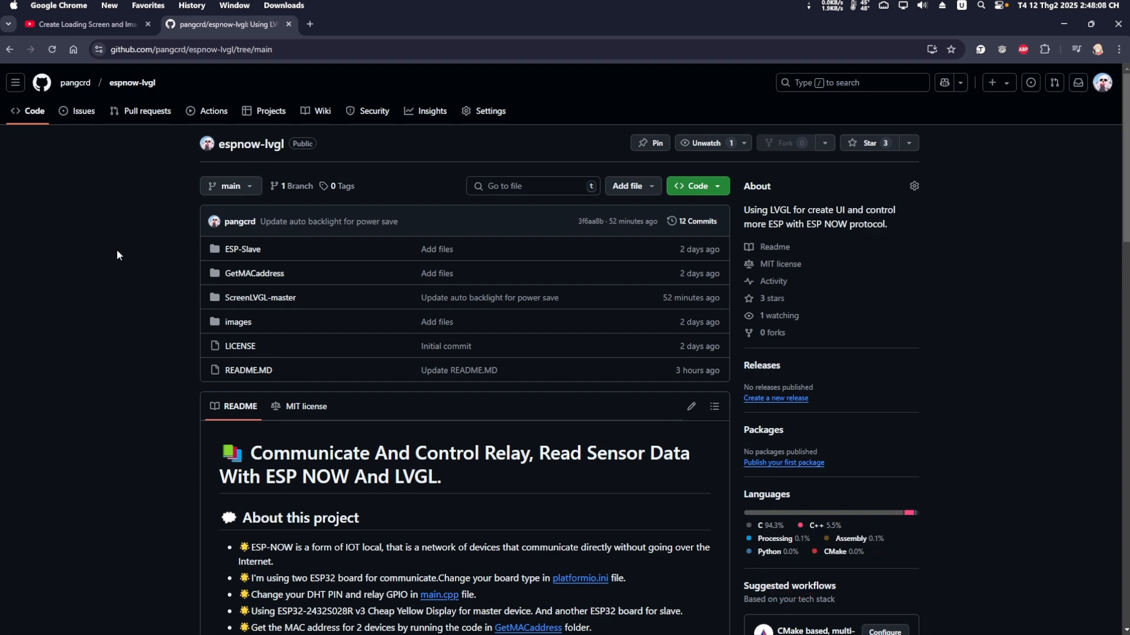
mouse_move(185, 387)
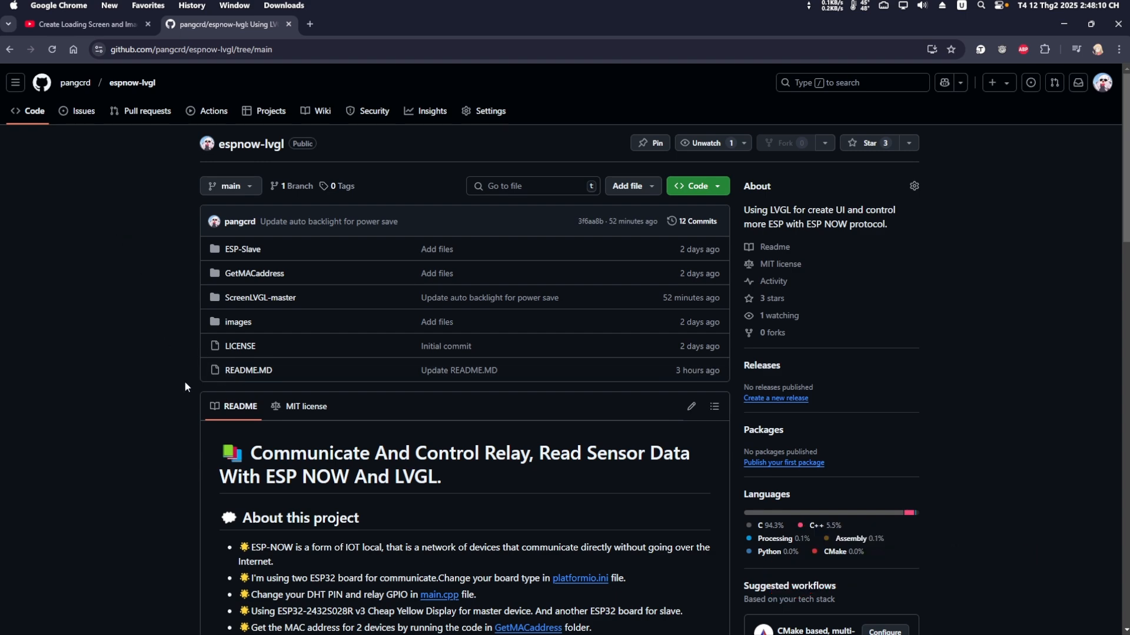